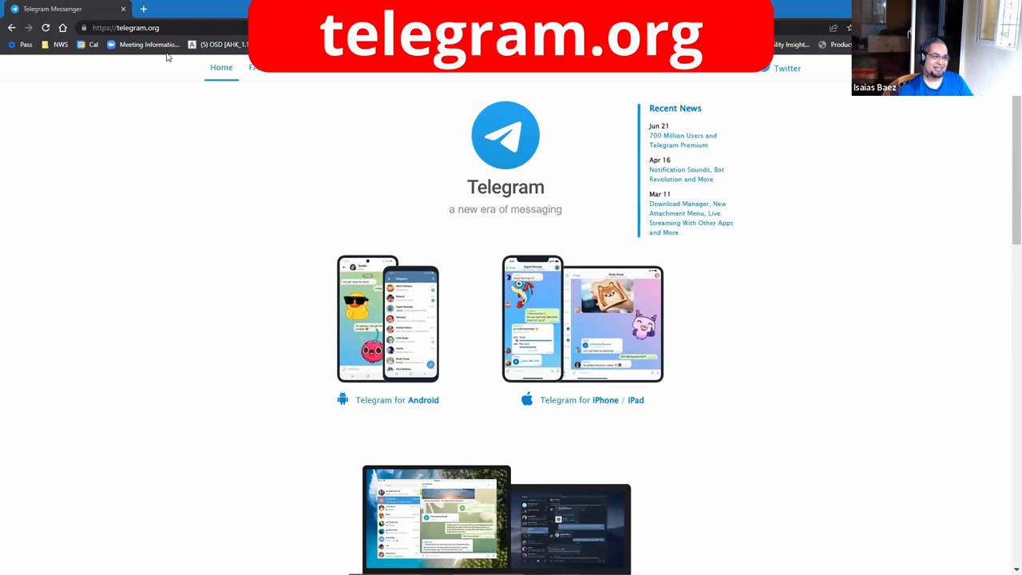
scroll("down", 3)
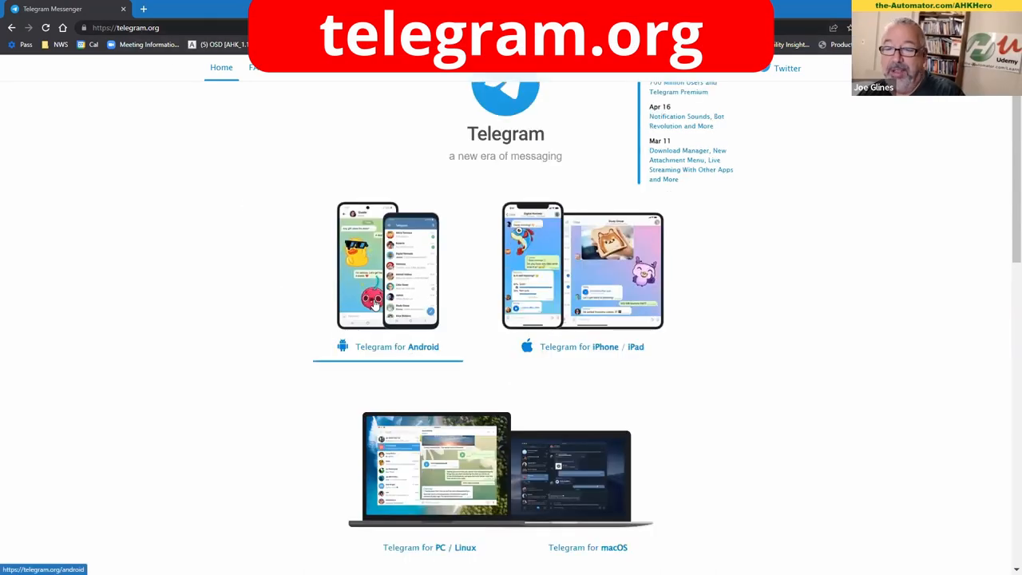
scroll("down", 3)
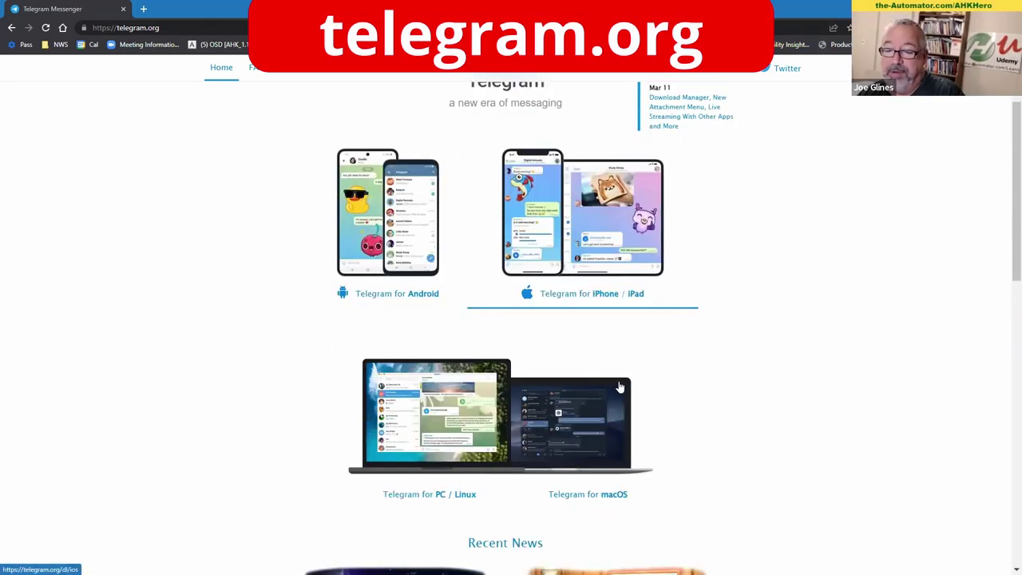
scroll("up", 3)
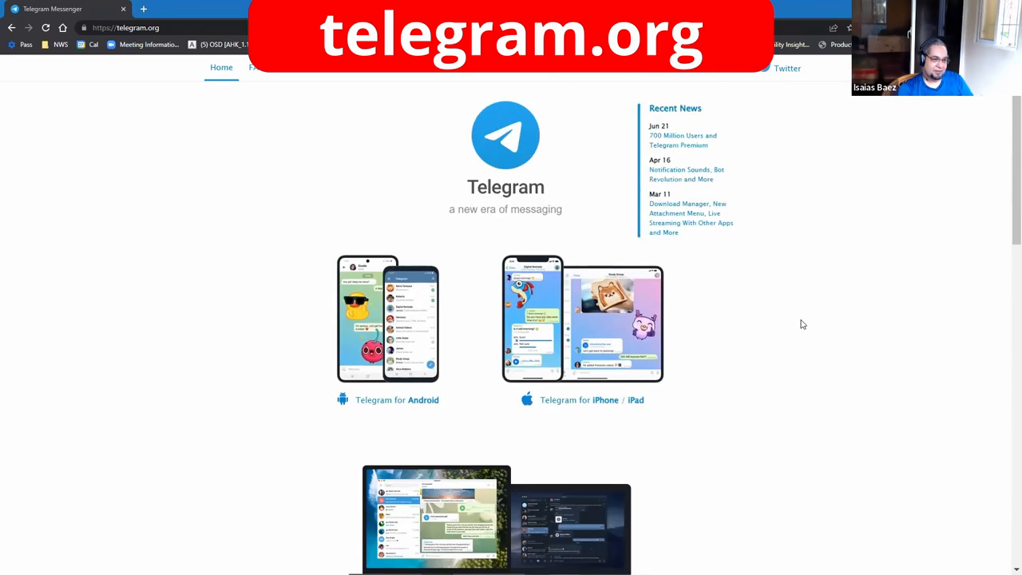
mouse_move(786, 310)
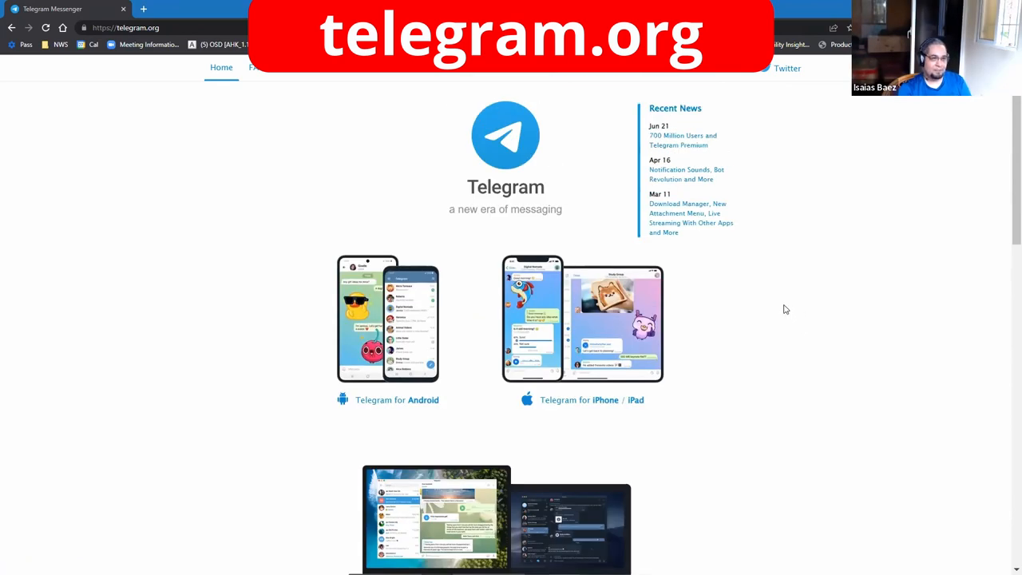